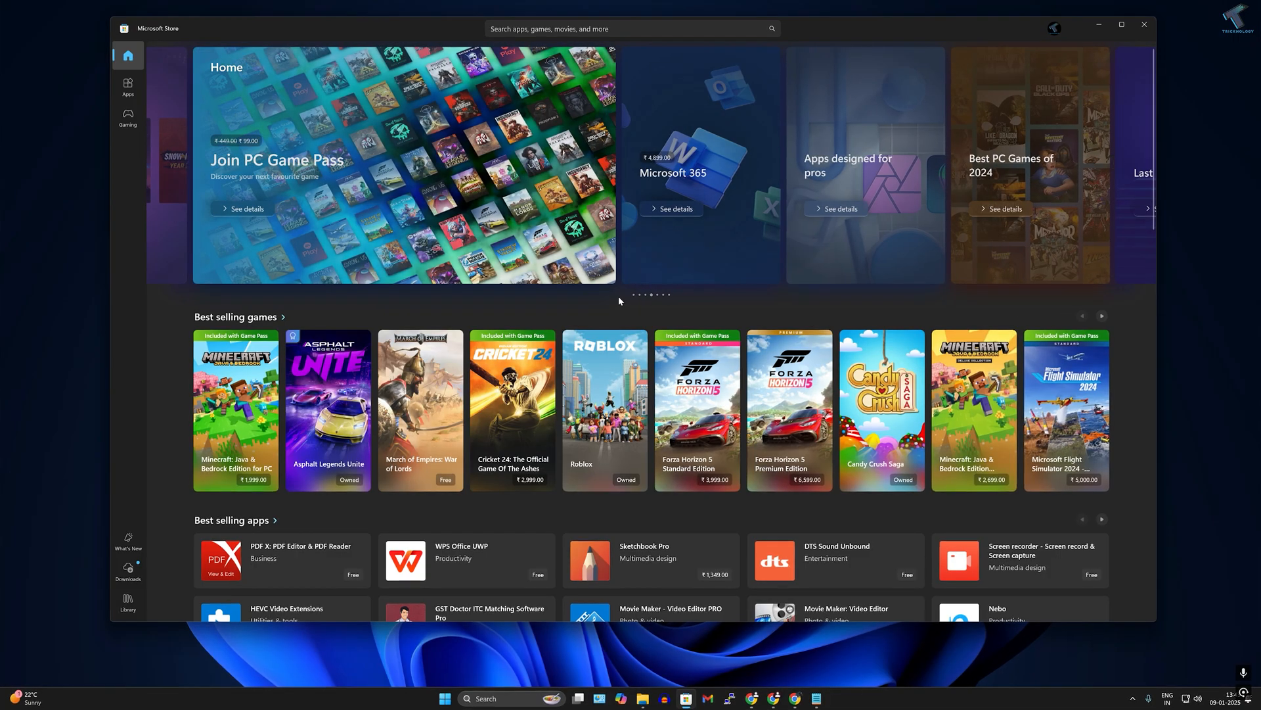
Browse the Store Home page, then the Apps section's best selling, essential and top free listings
scroll(down, 3)
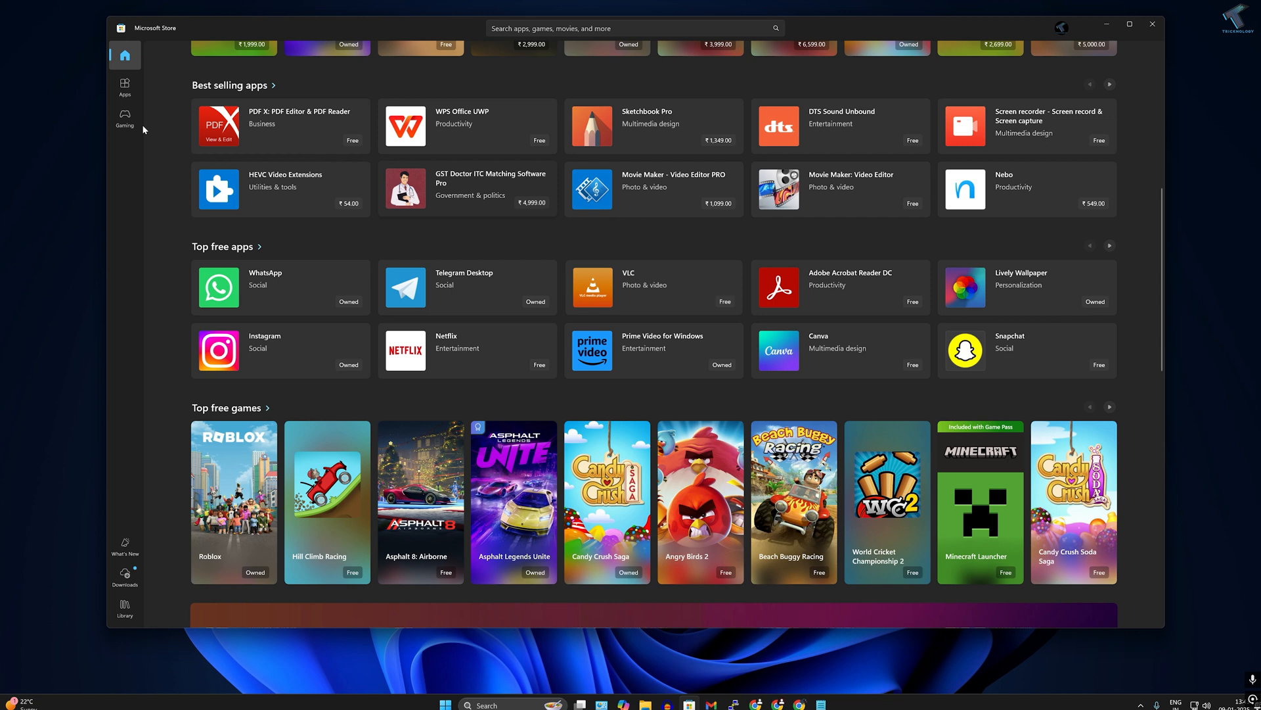
click(124, 86)
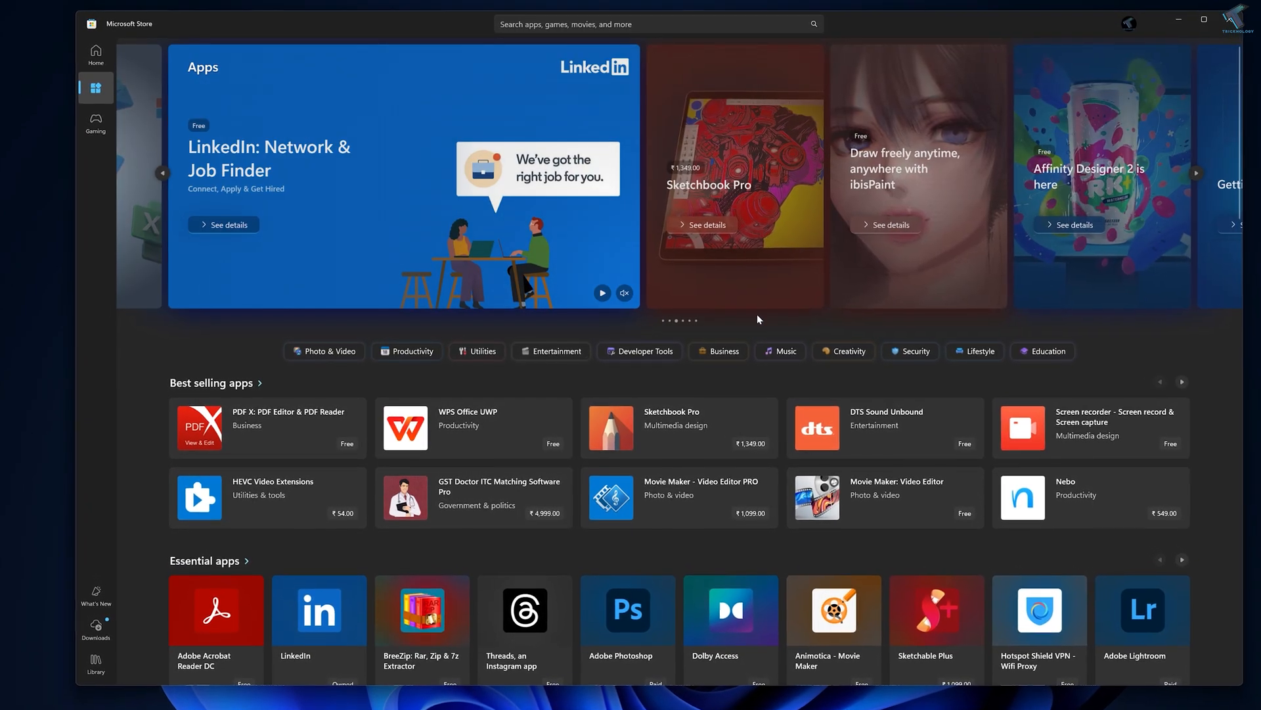
scroll(down, 3)
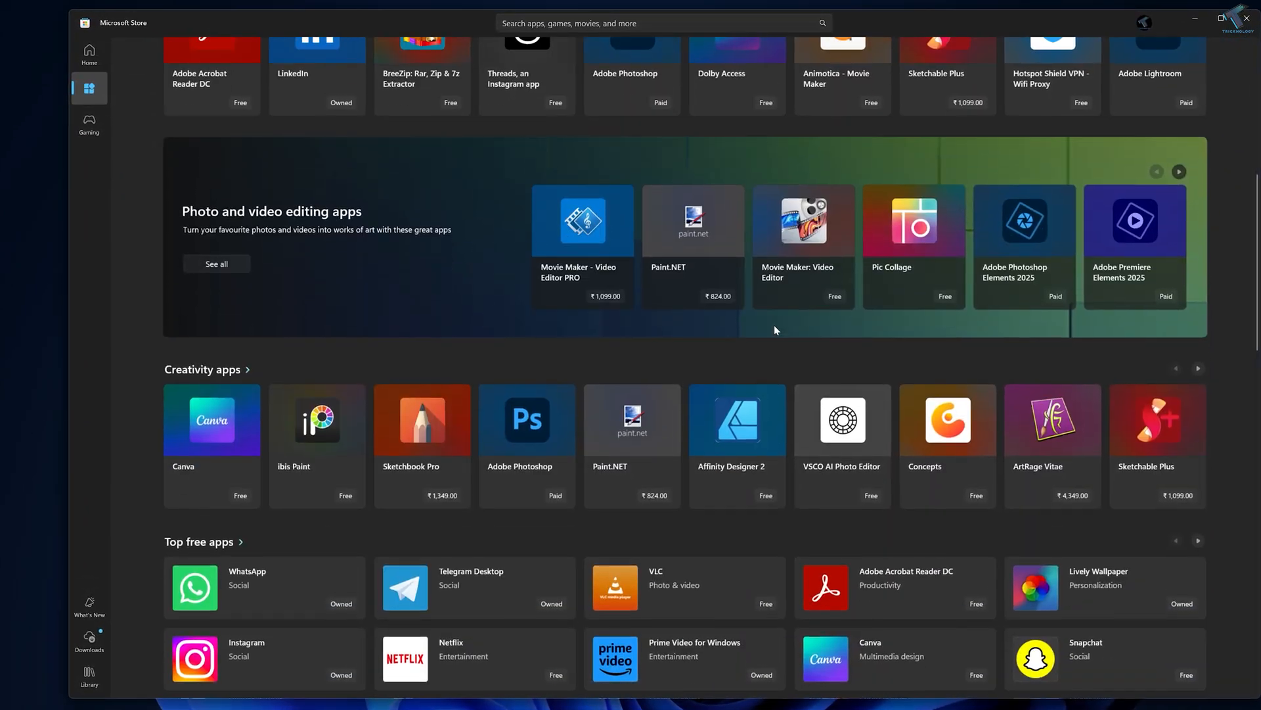
scroll(down, 3)
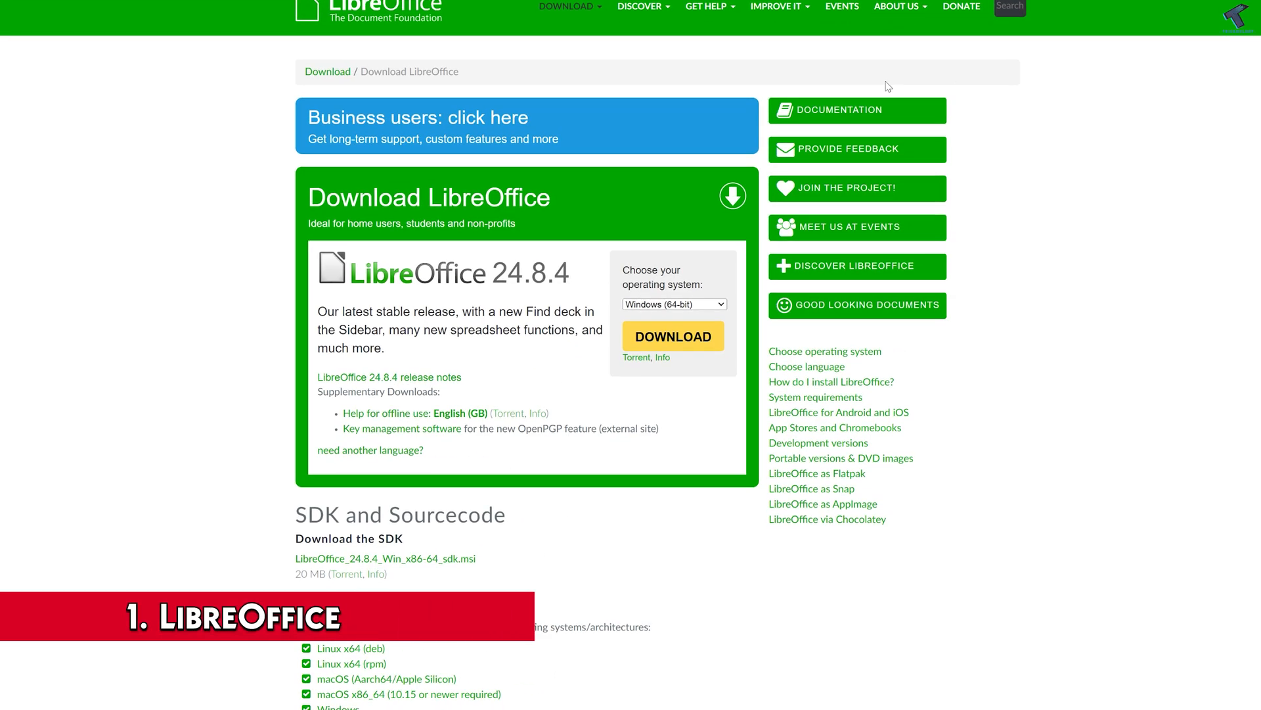
scroll(down, 3)
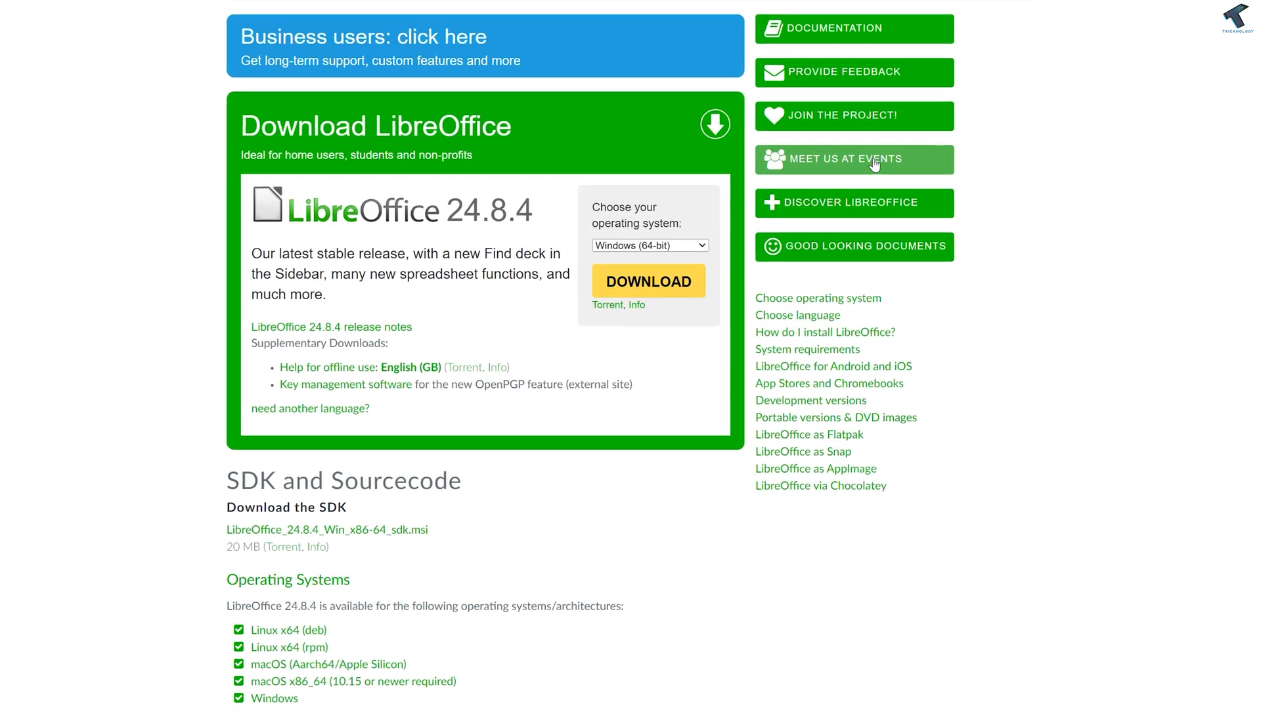
scroll(down, 3)
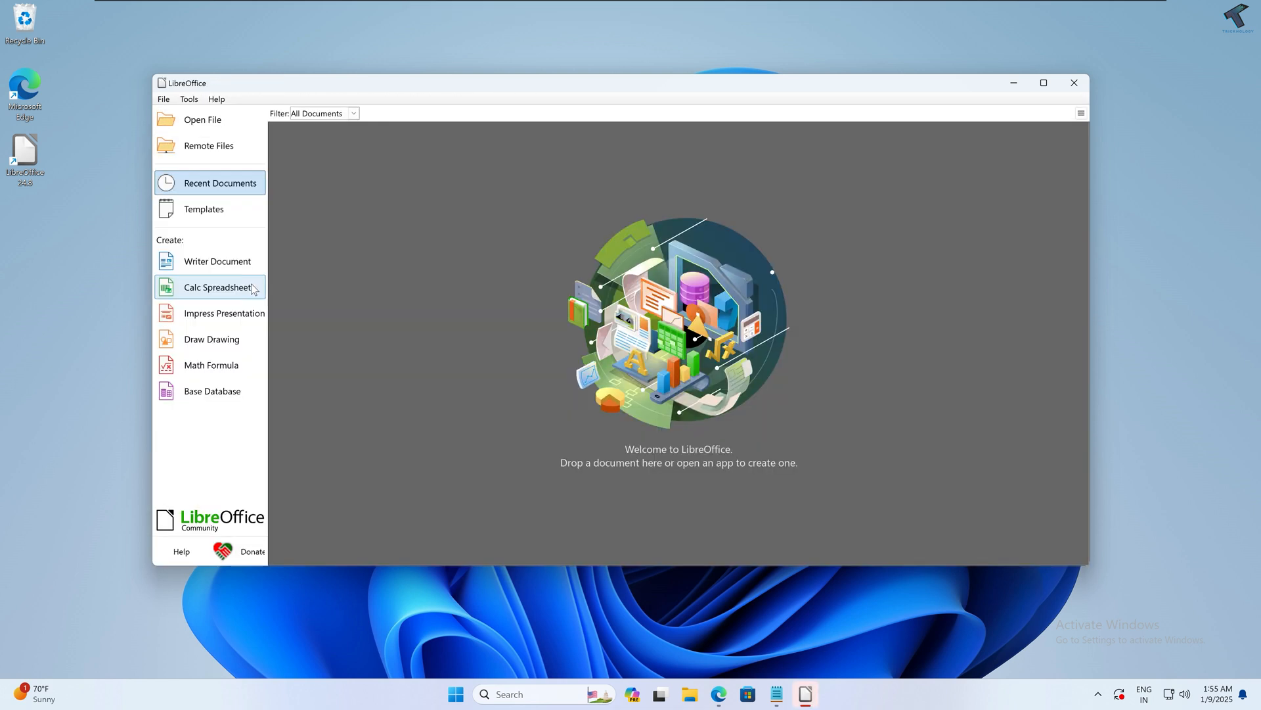
Try out new Impress presentation and Draw drawing documents from the Start Center
click(217, 287)
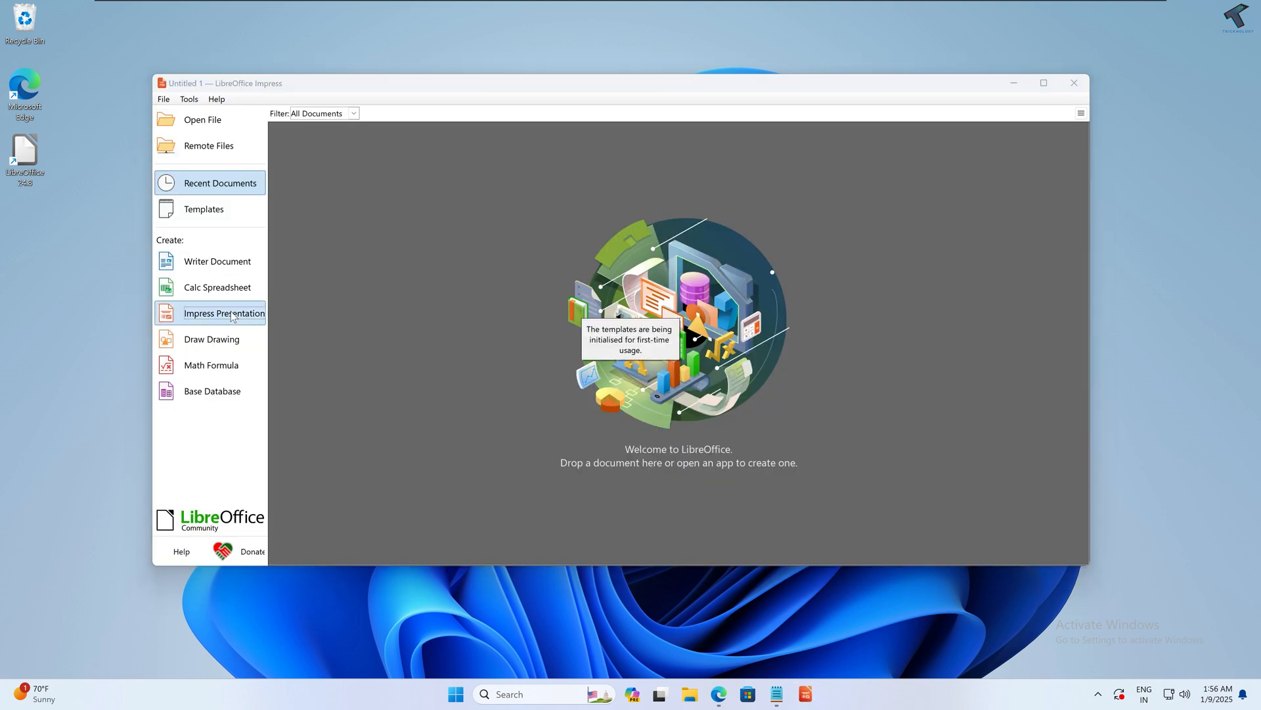
click(224, 313)
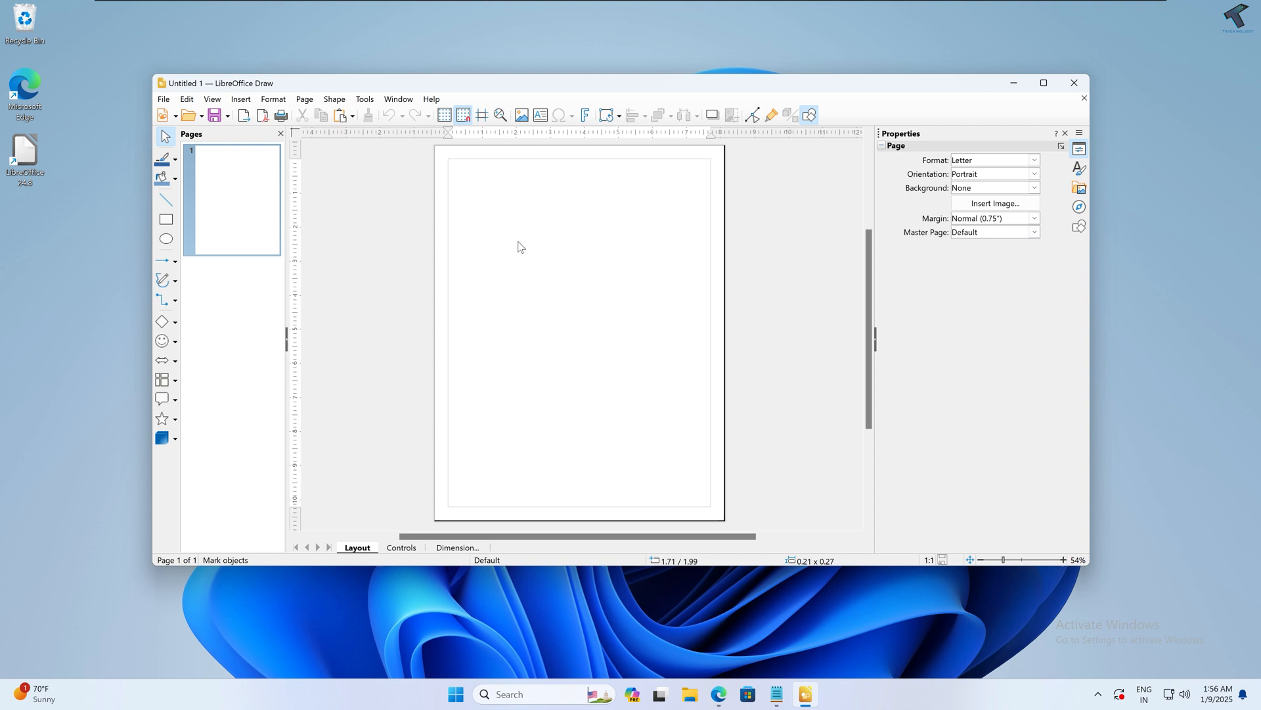
drag(497, 208, 605, 292)
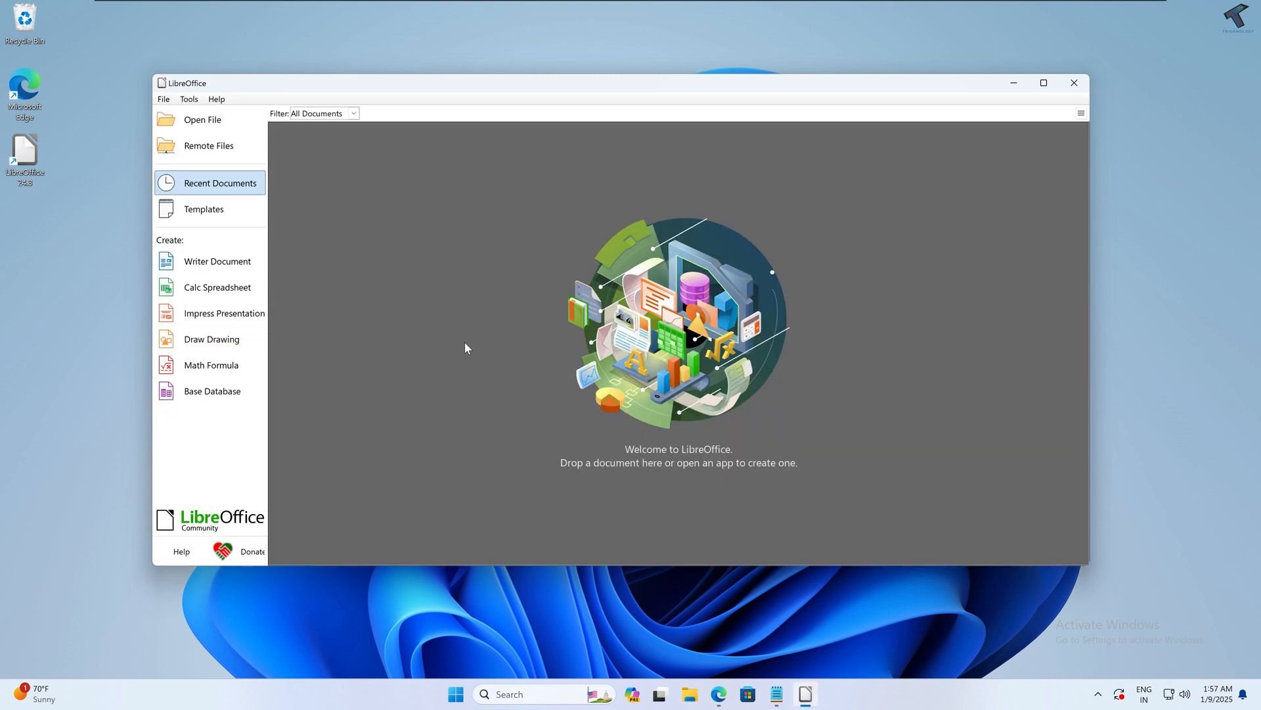
Start a new Math formula and insert a plus element with an empty placeholder
click(210, 365)
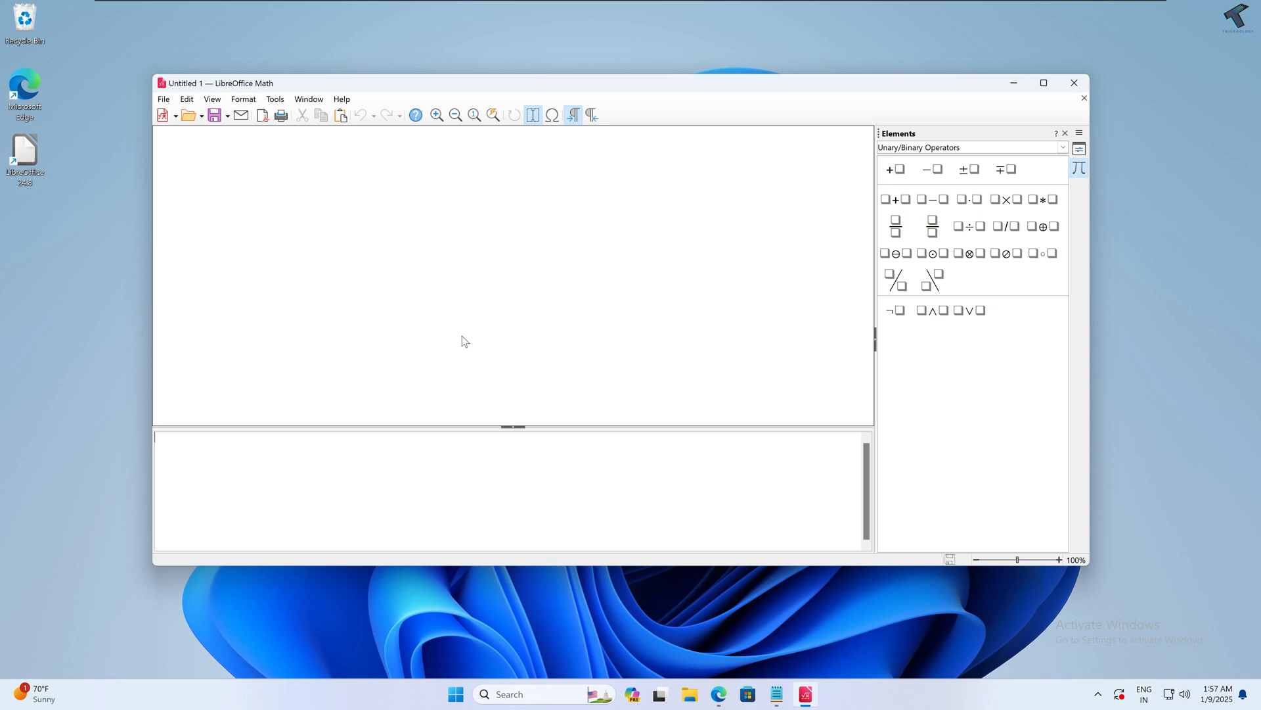
click(894, 168)
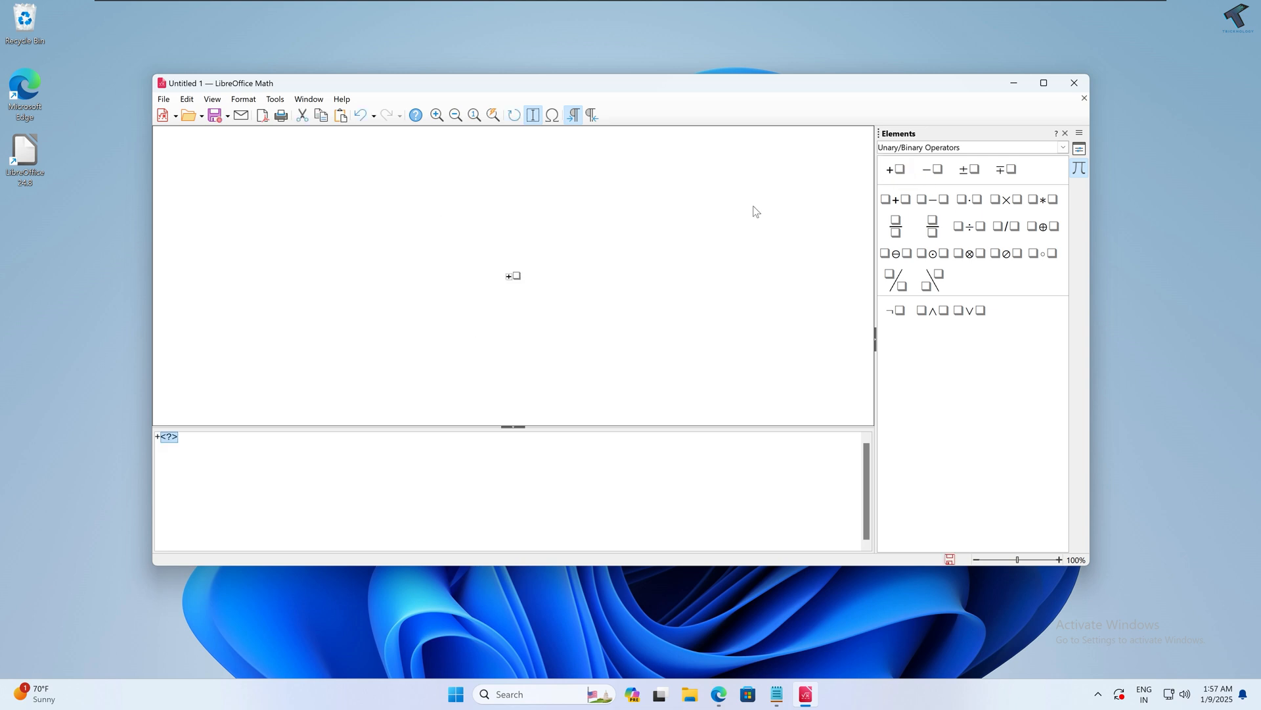
mouse_move(936, 271)
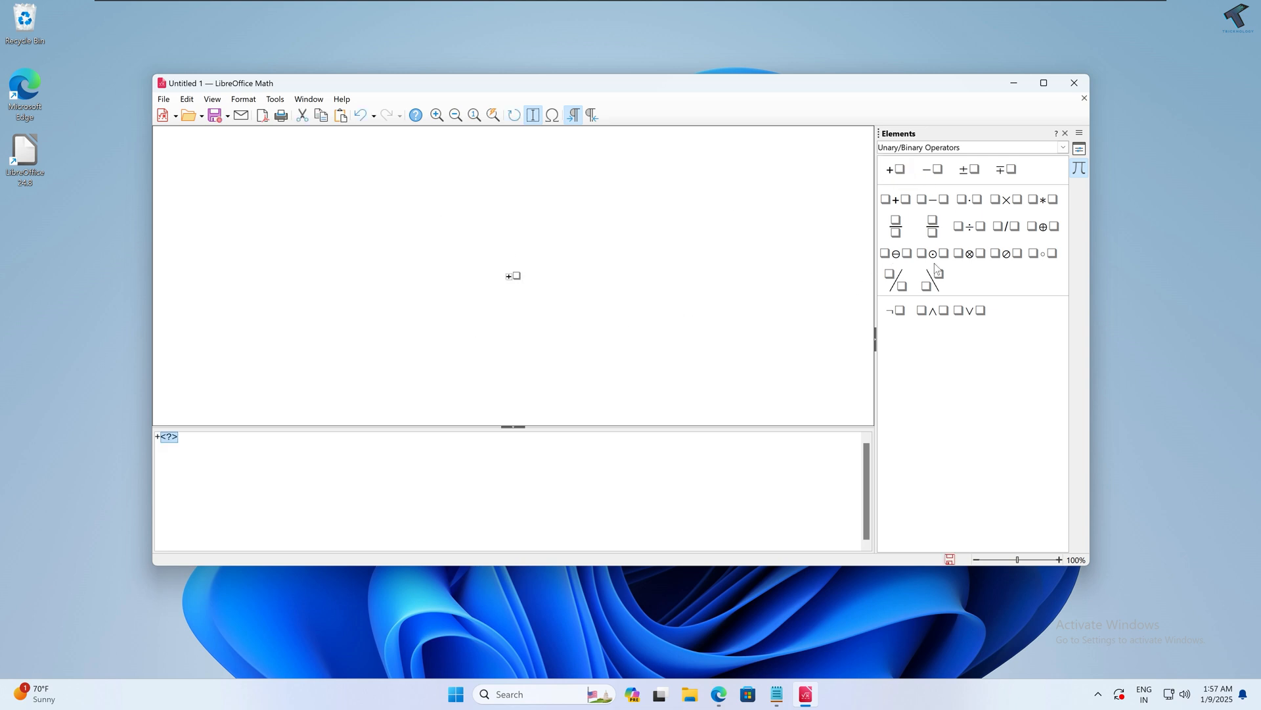
click(894, 254)
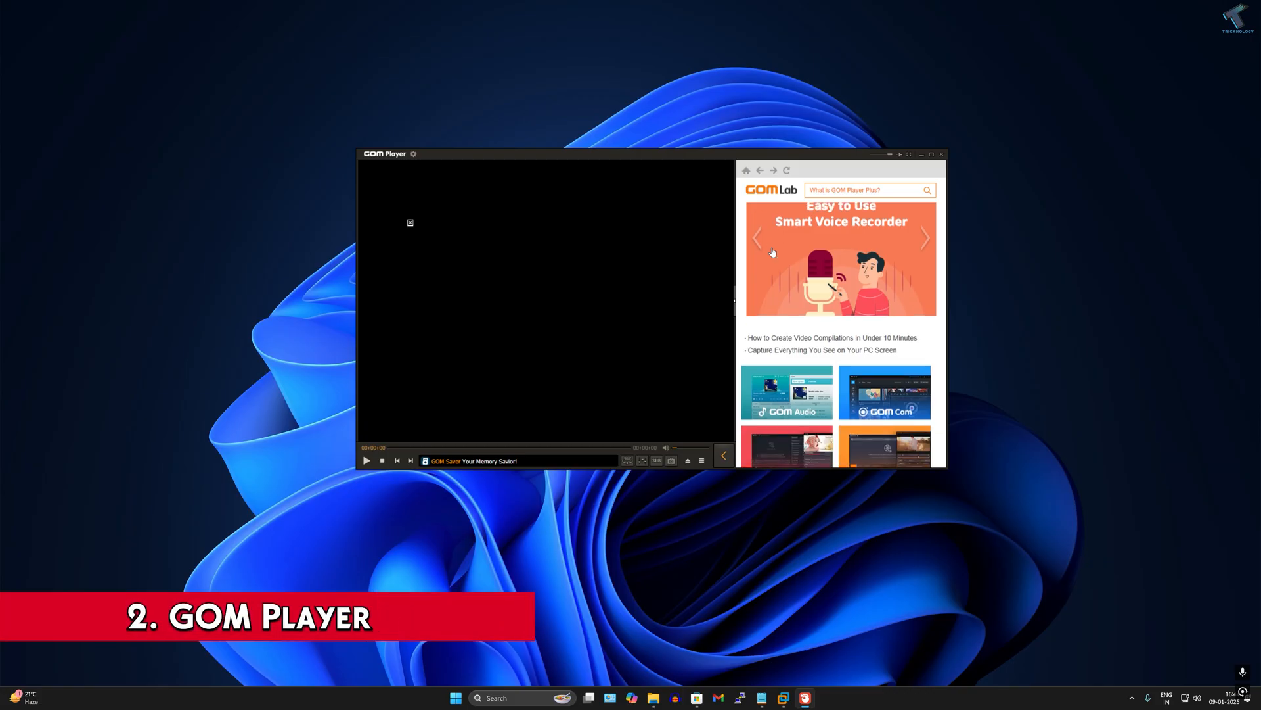
scroll(down, 3)
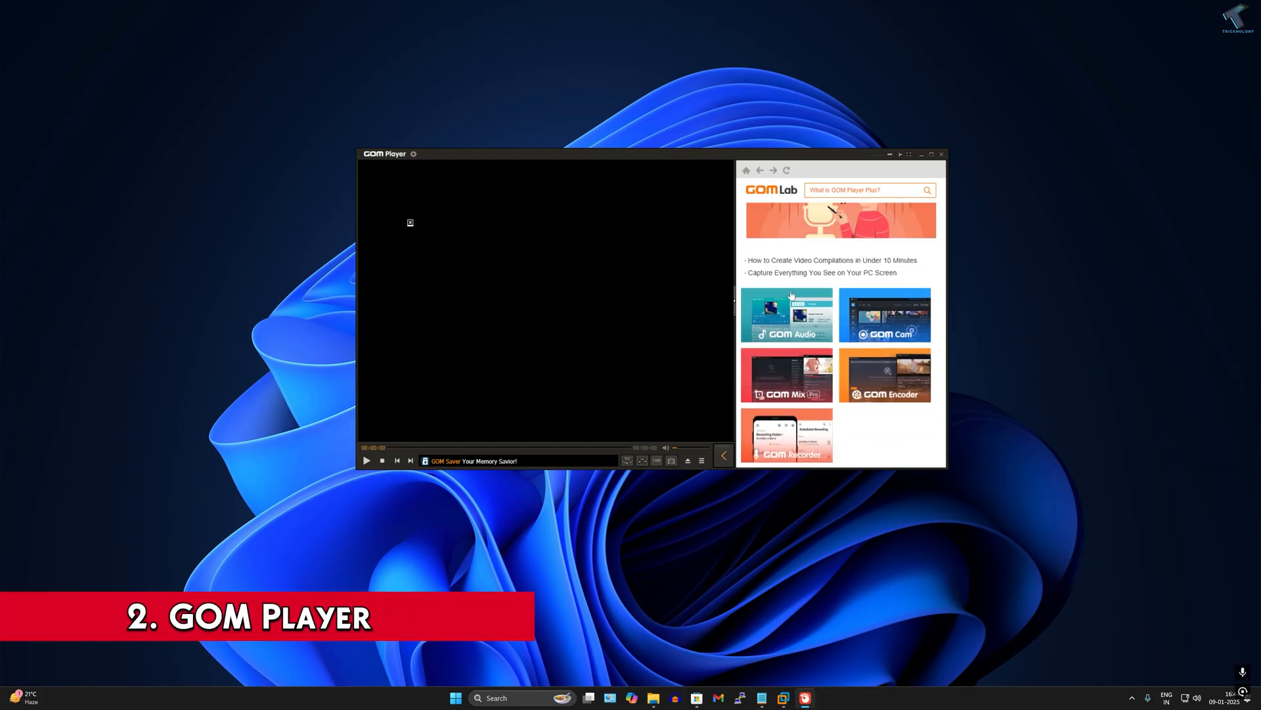
click(785, 316)
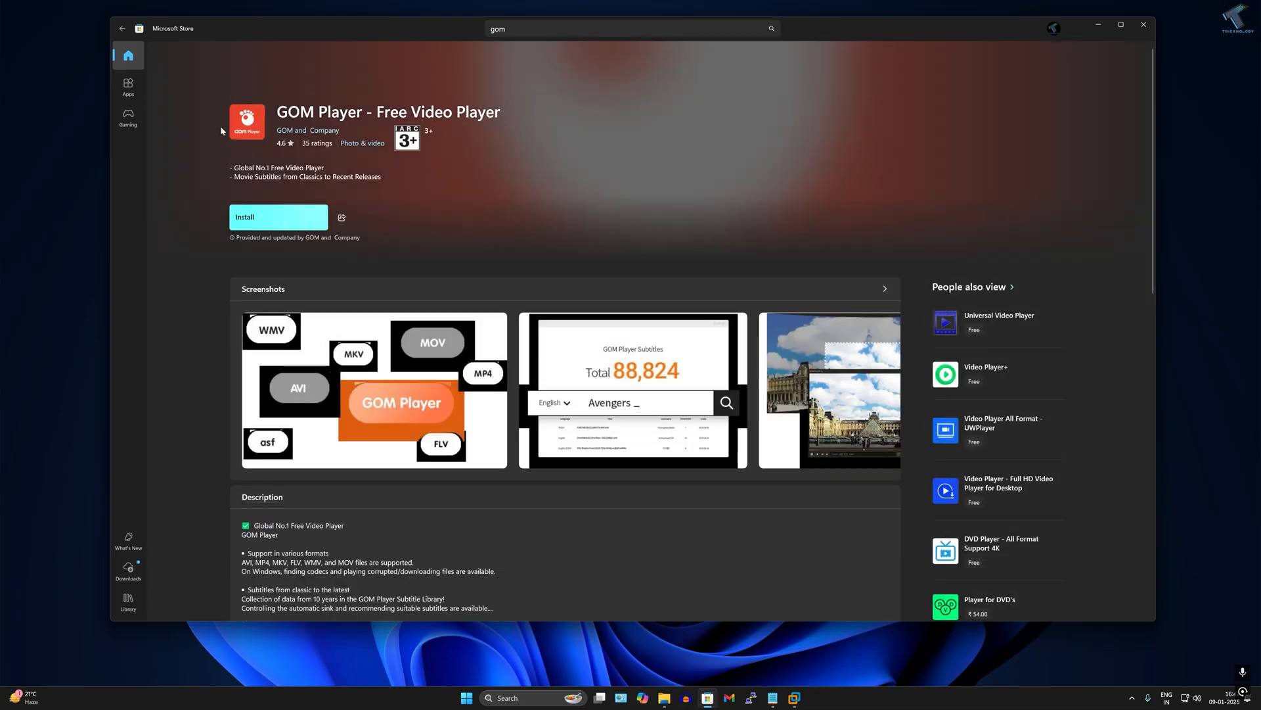
Install GOM Player - Free Video Player from its Microsoft Store listing
click(279, 217)
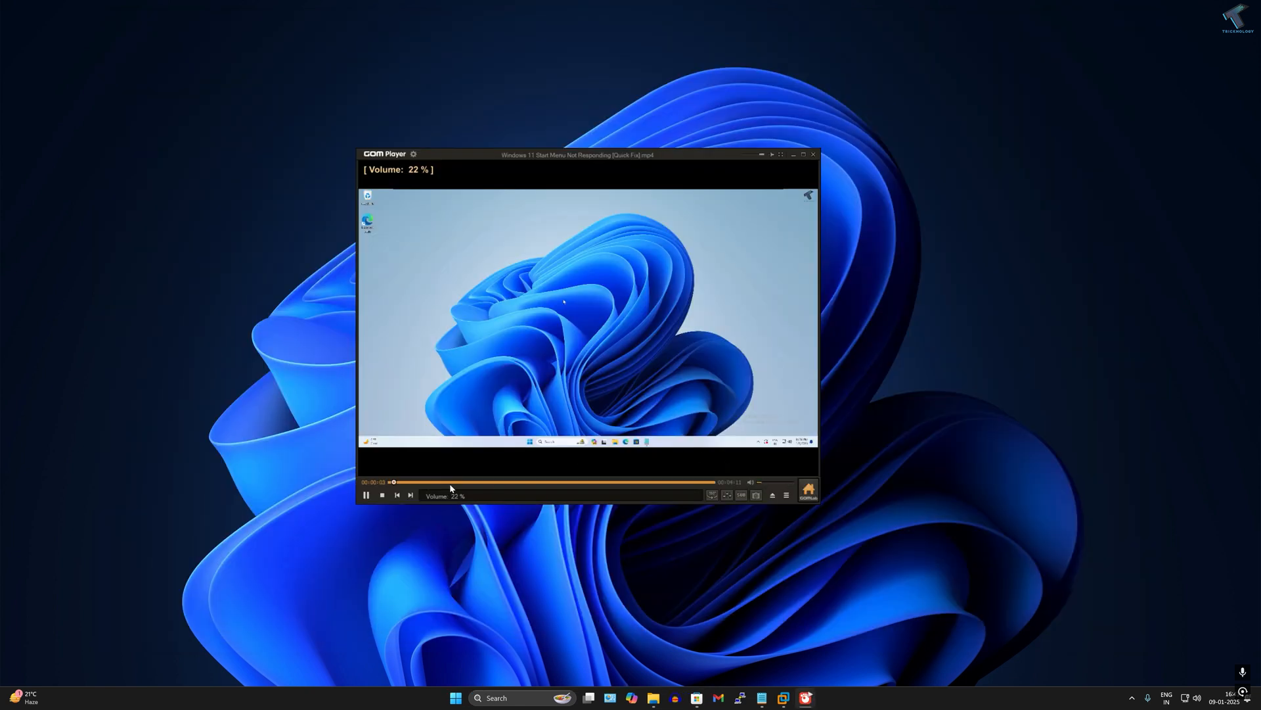
Skip ahead in the playing Windows 11 video and capture the current frame as an image
drag(393, 481, 453, 481)
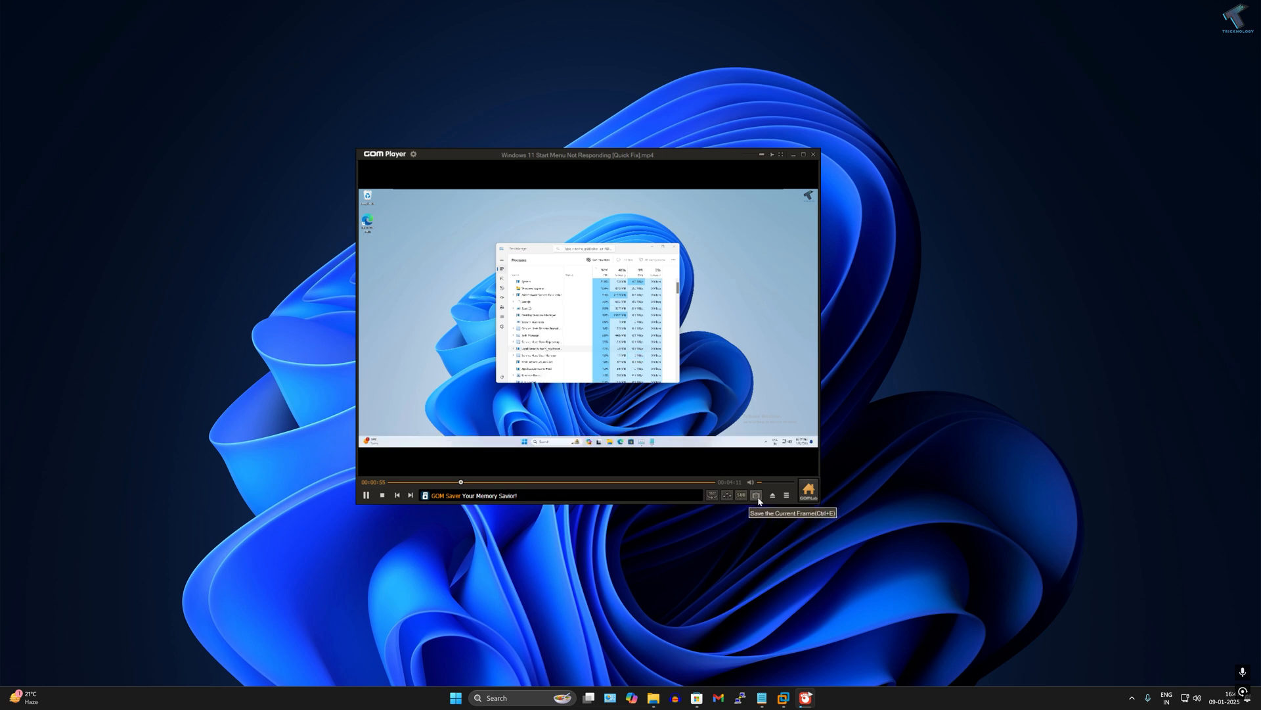
click(741, 494)
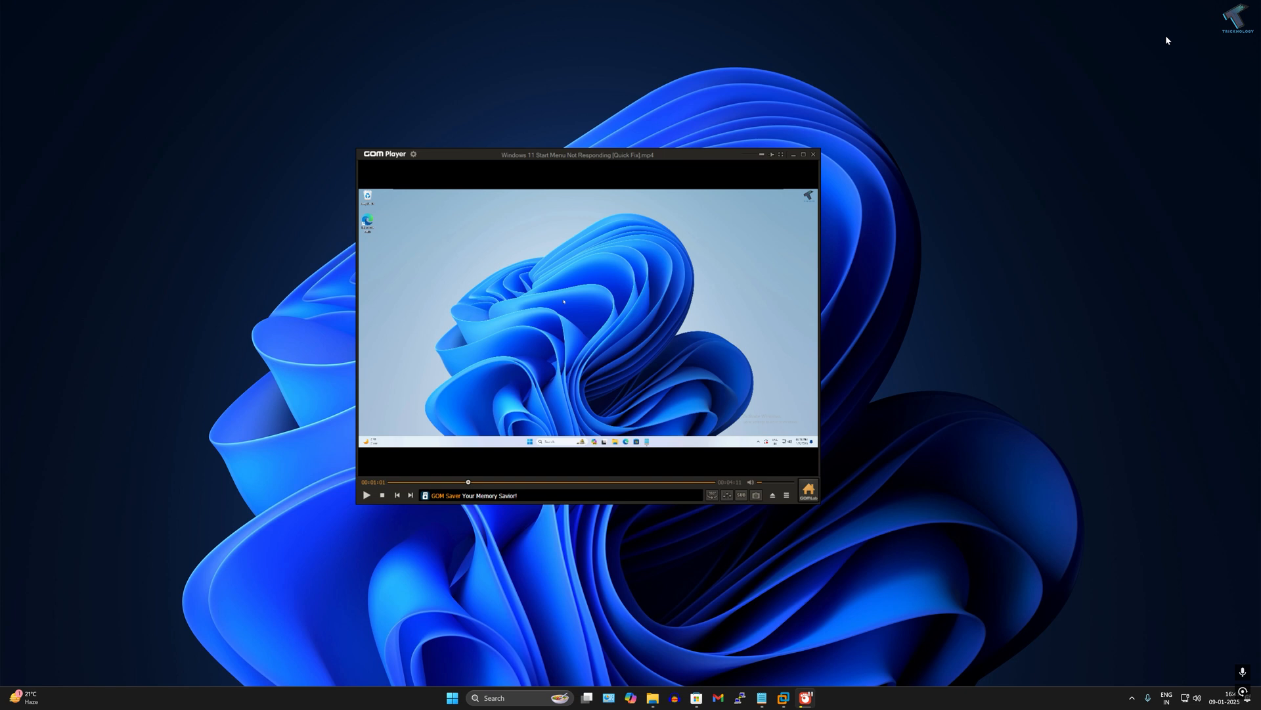
mouse_move(757, 295)
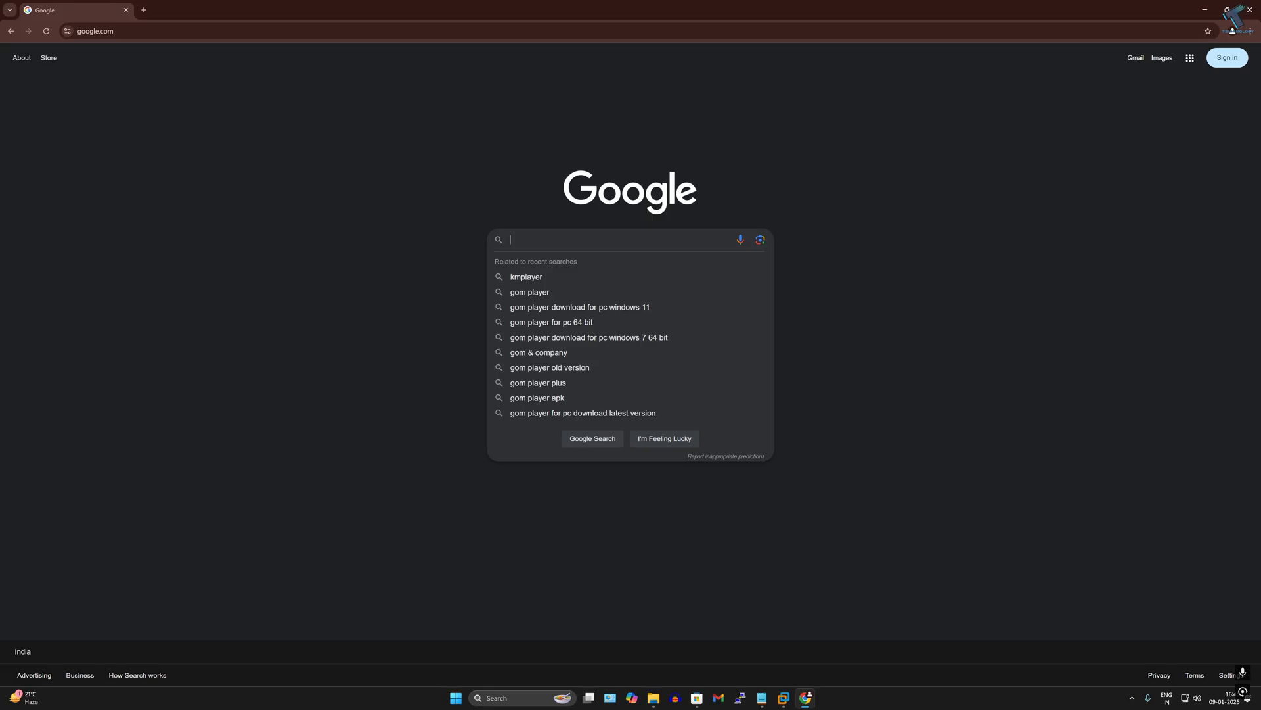
Search Google for GIMP and go to the official gimp.org website
text(GIMP)
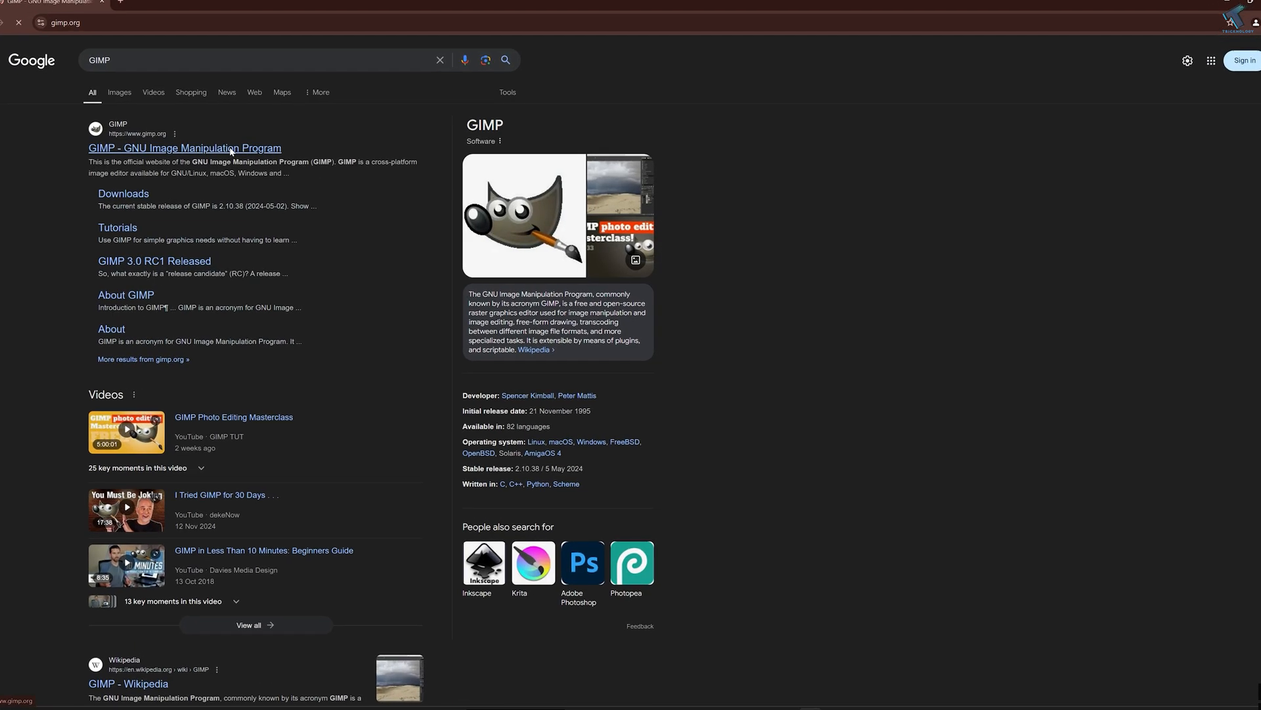
click(189, 147)
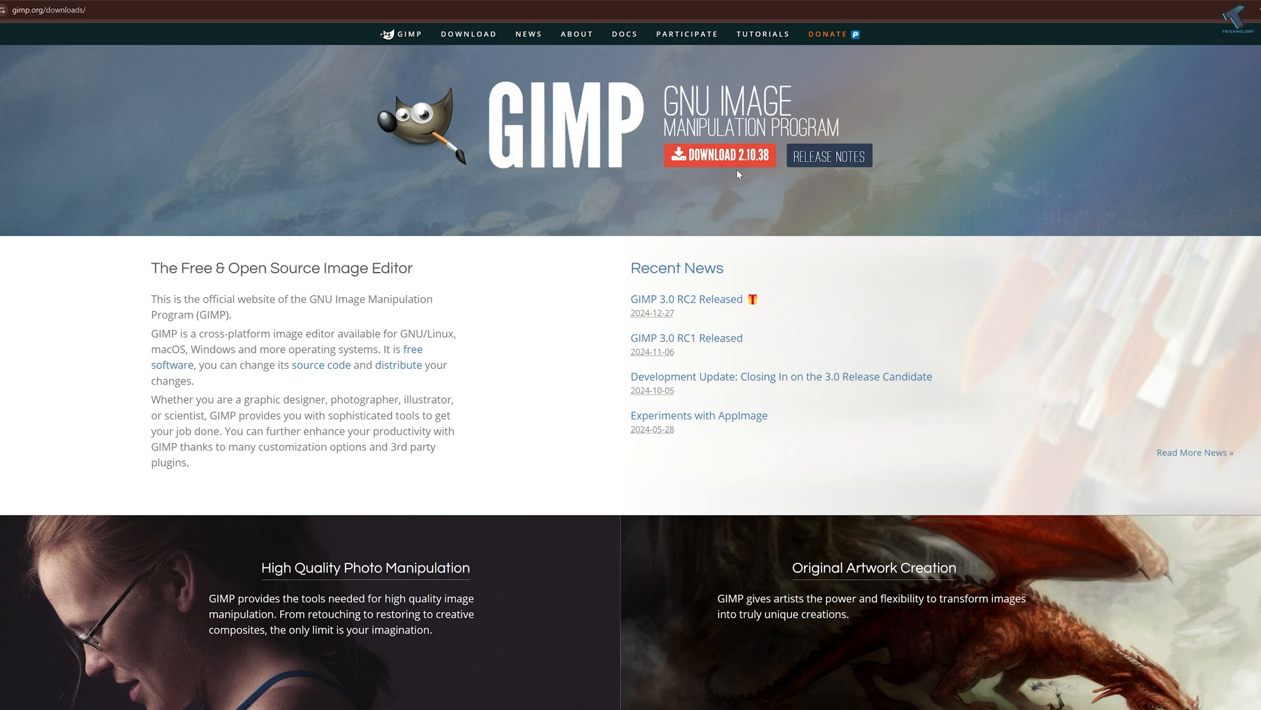
Get the GIMP 2.10.38 download and view its photo-editing screenshot at full size
click(720, 155)
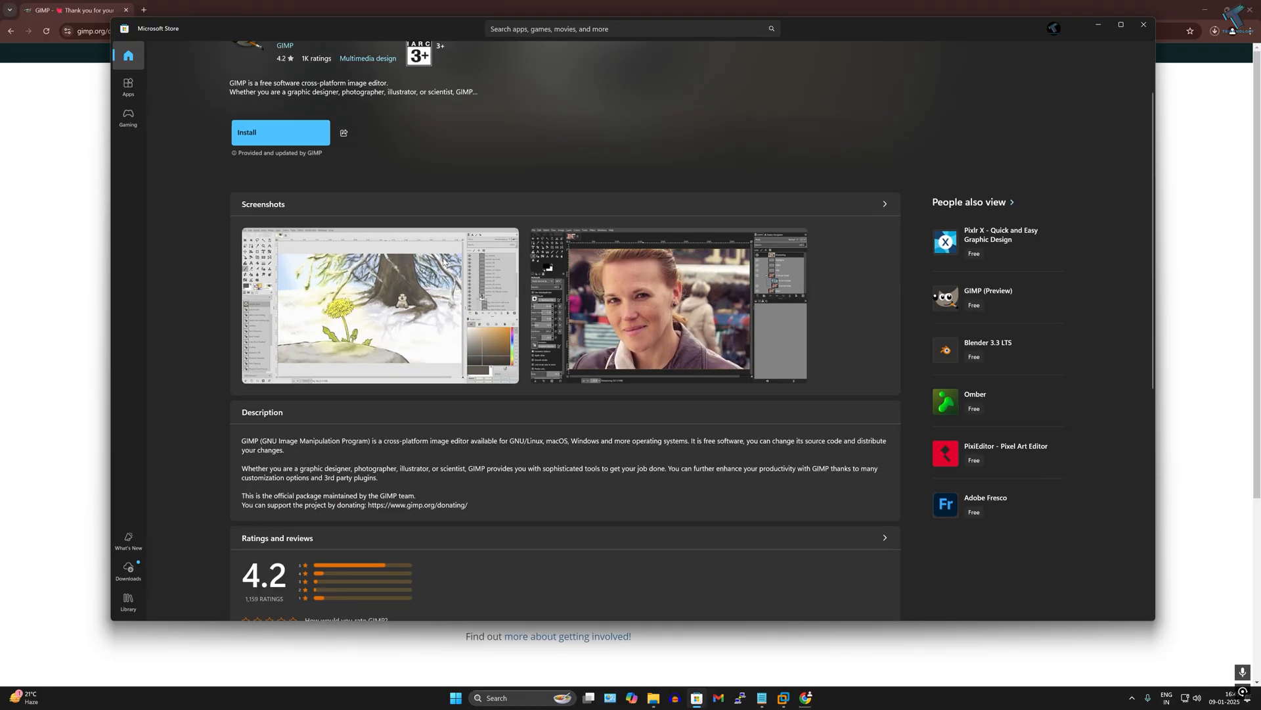
click(665, 313)
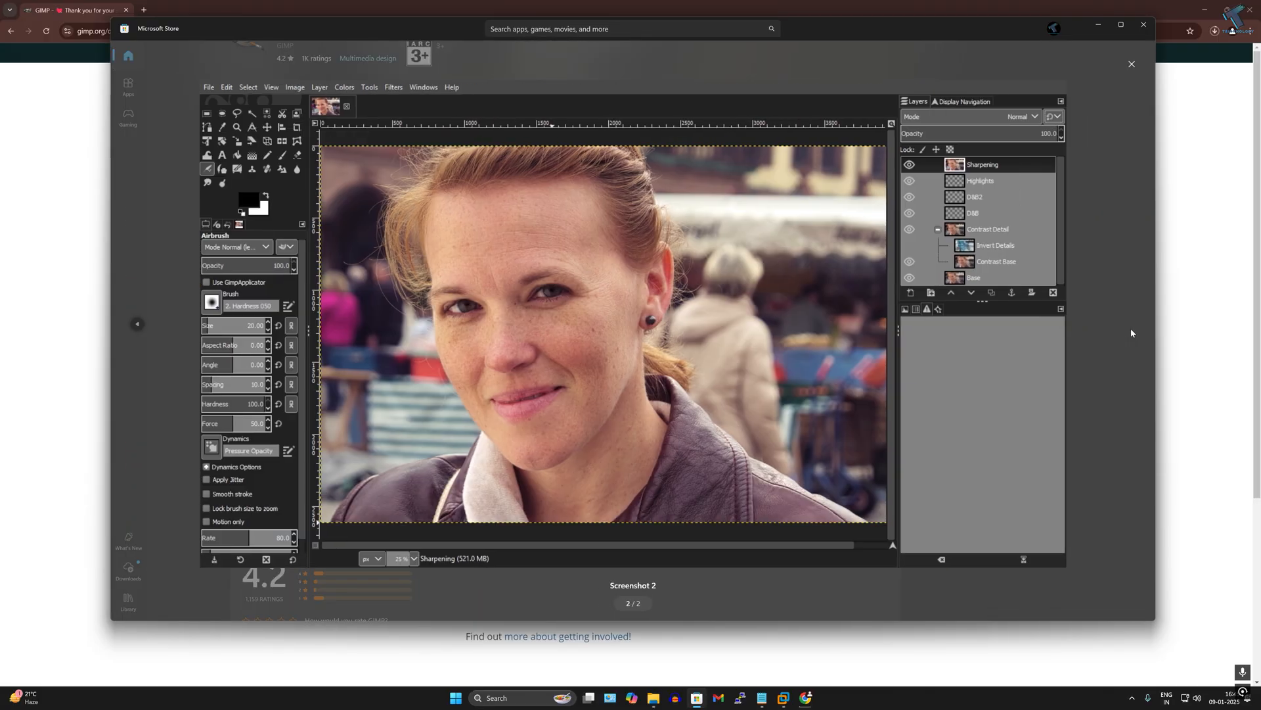
click(1130, 64)
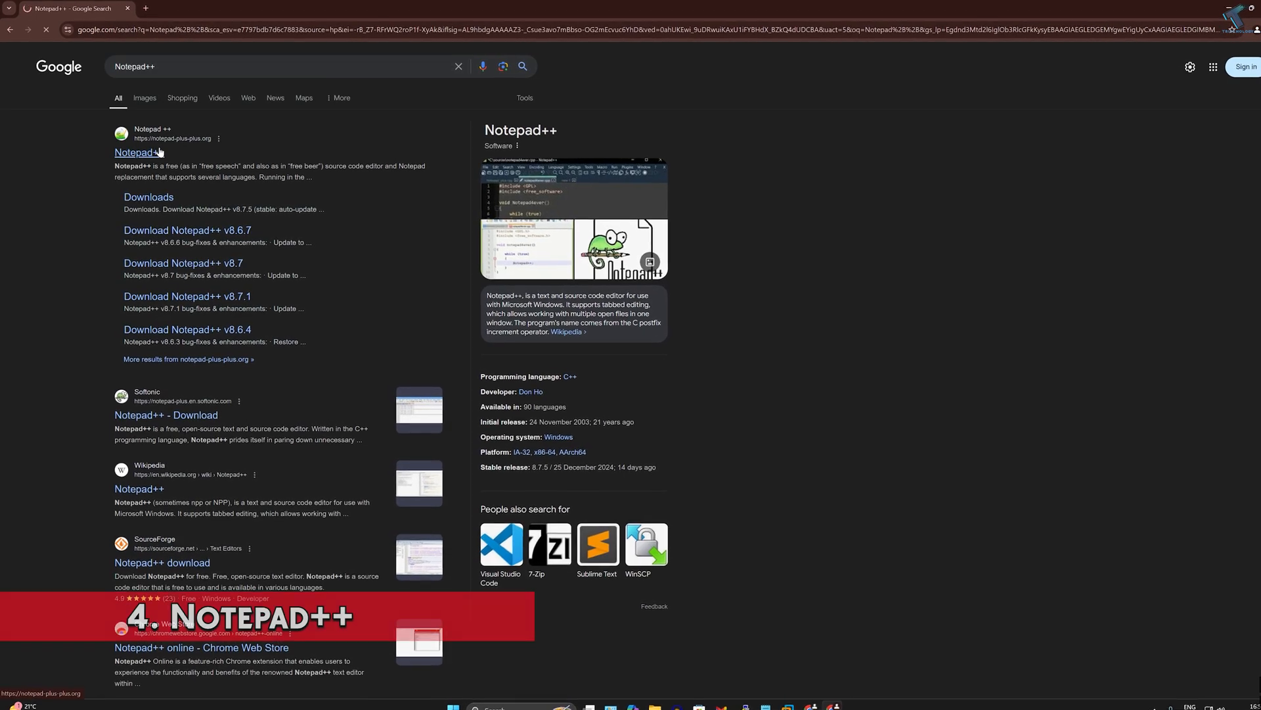
Download the Notepad++ v8.7.5 installer from notepad-plus-plus.org and continue its setup wizard
click(140, 153)
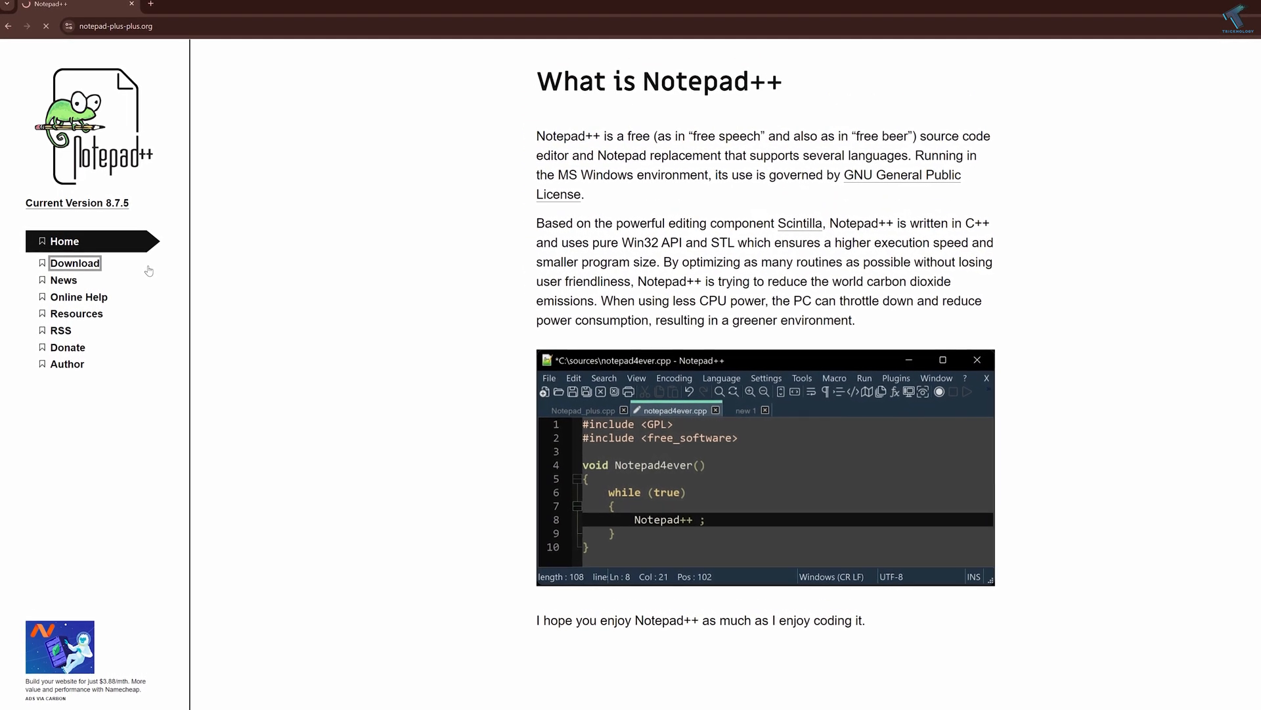
click(75, 263)
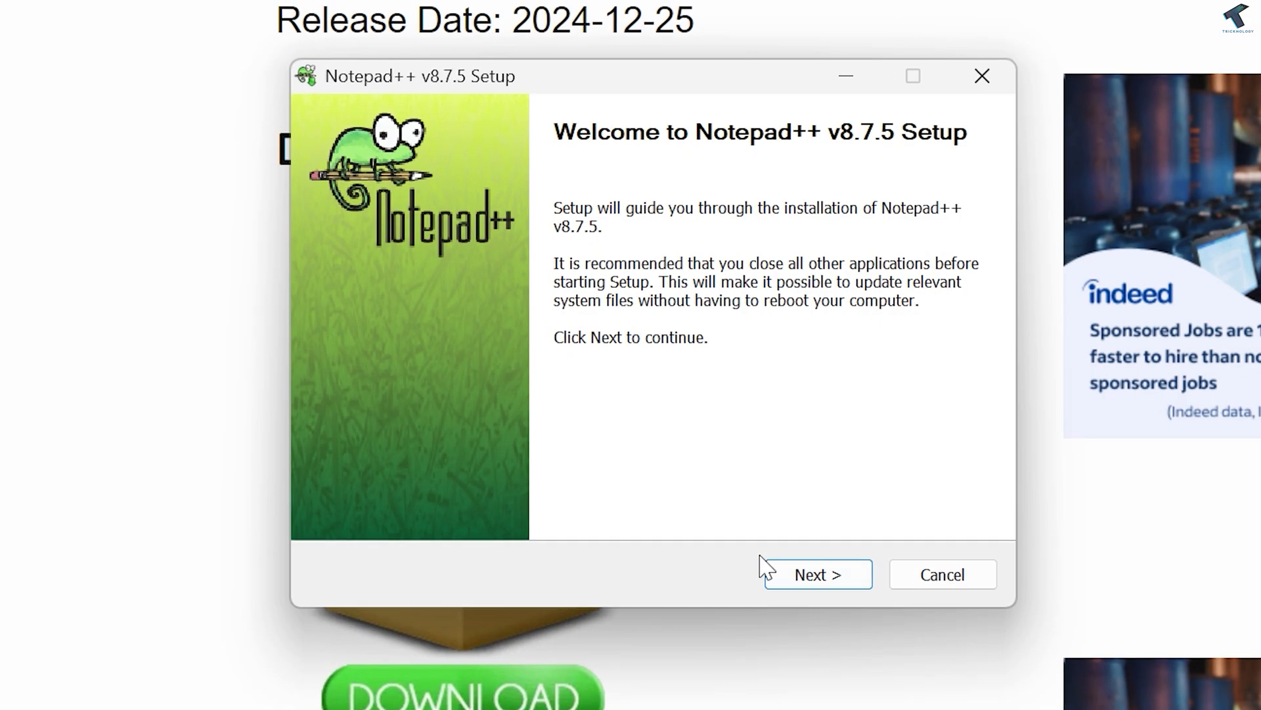
click(818, 572)
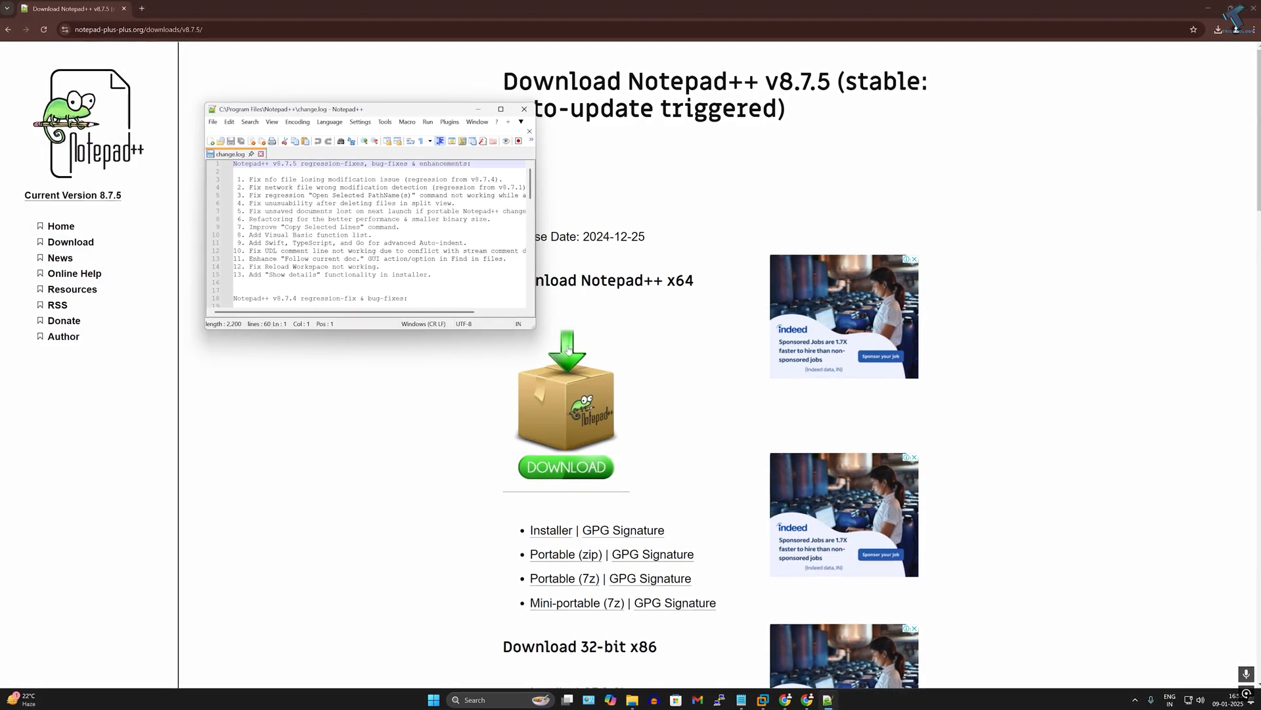
Type a short snippet with <html> and a closing </ tag in a new Notepad++ document
click(501, 109)
text(<html>)
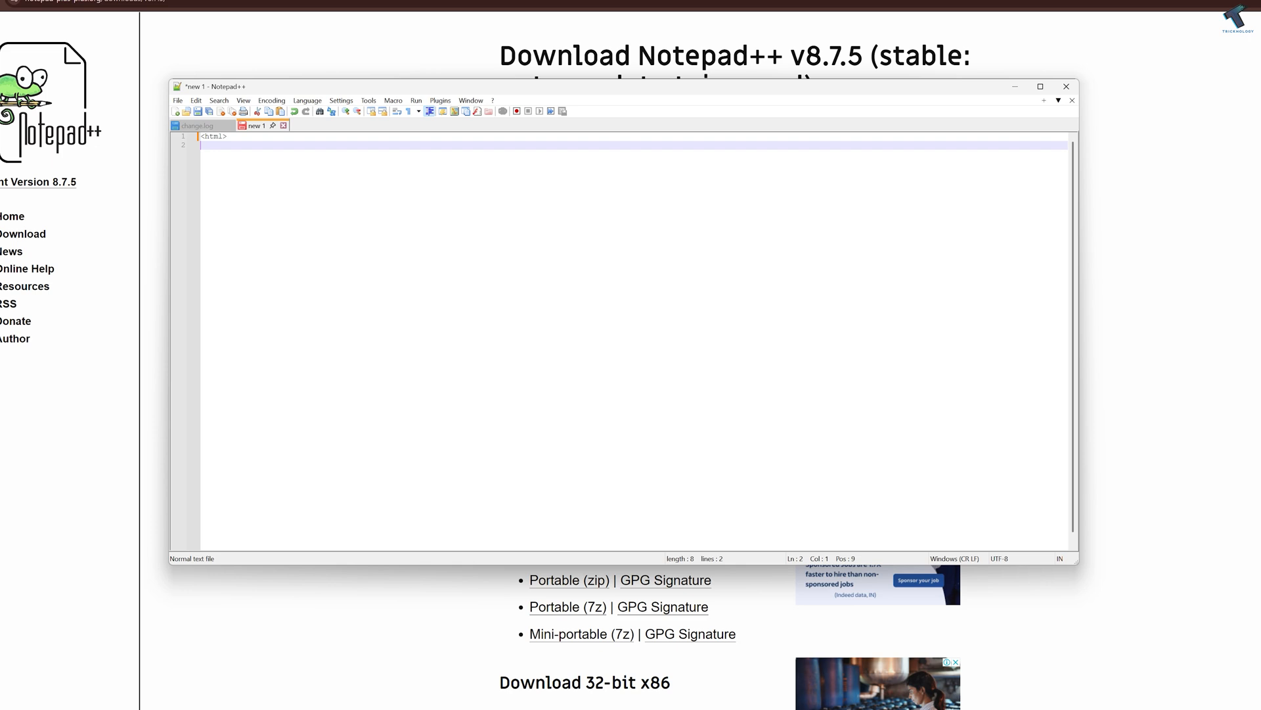
text(</)
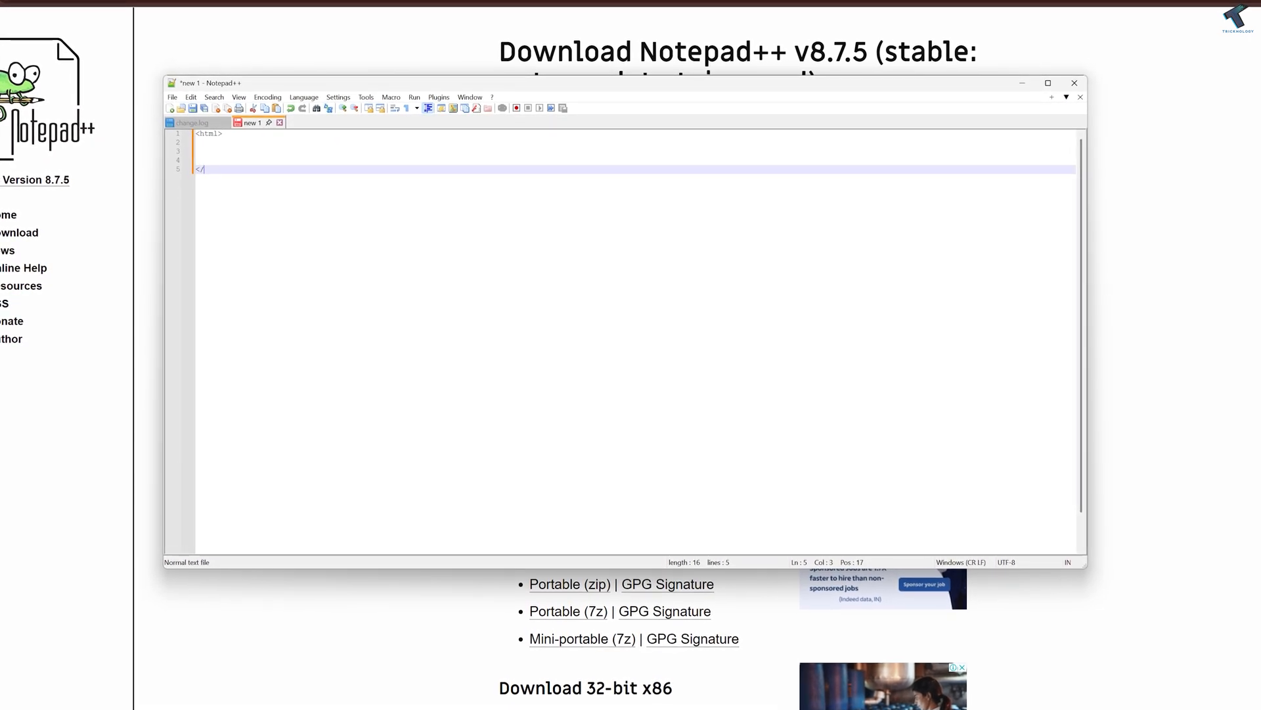
text(html?)
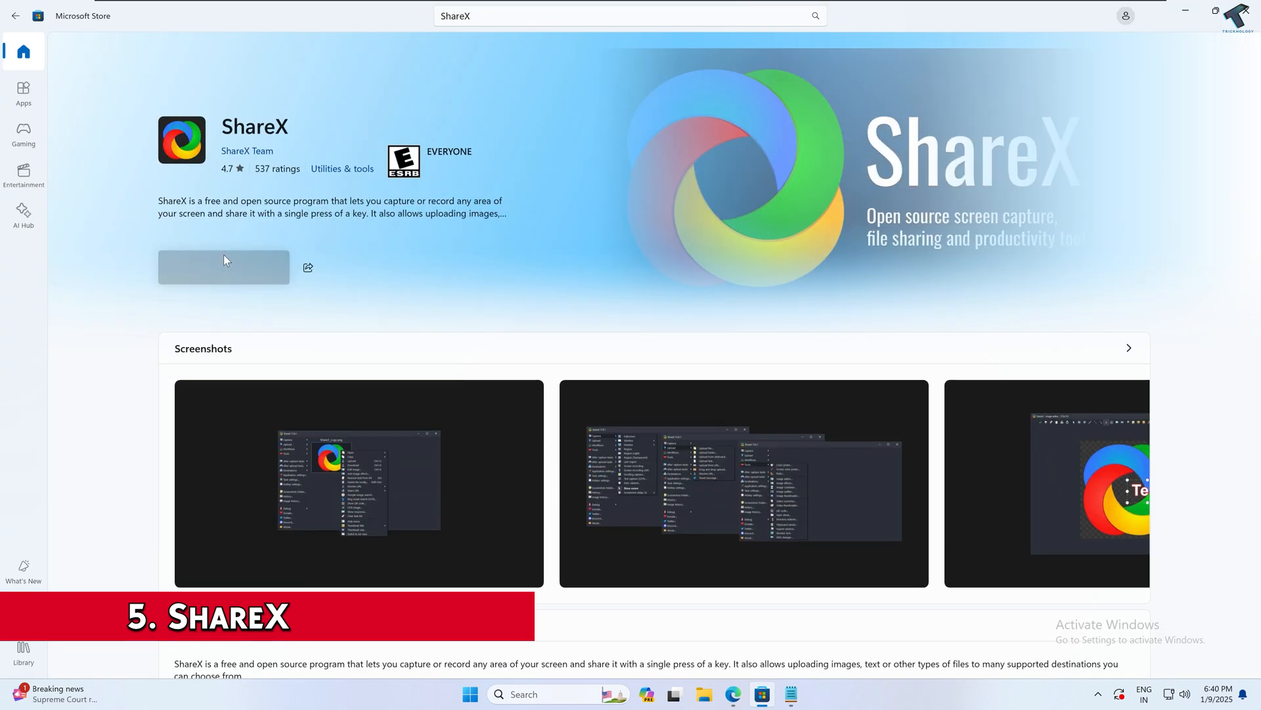
Install ShareX from its Microsoft Store listing
click(223, 267)
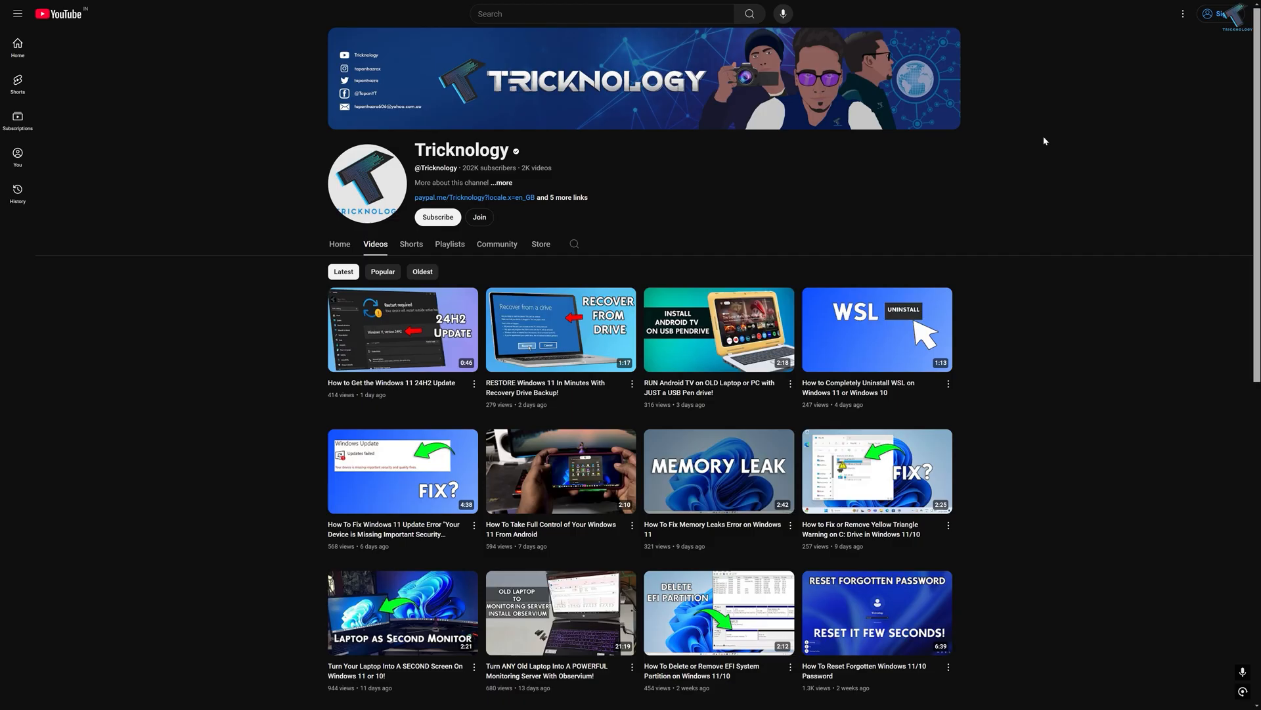
mouse_move(565, 163)
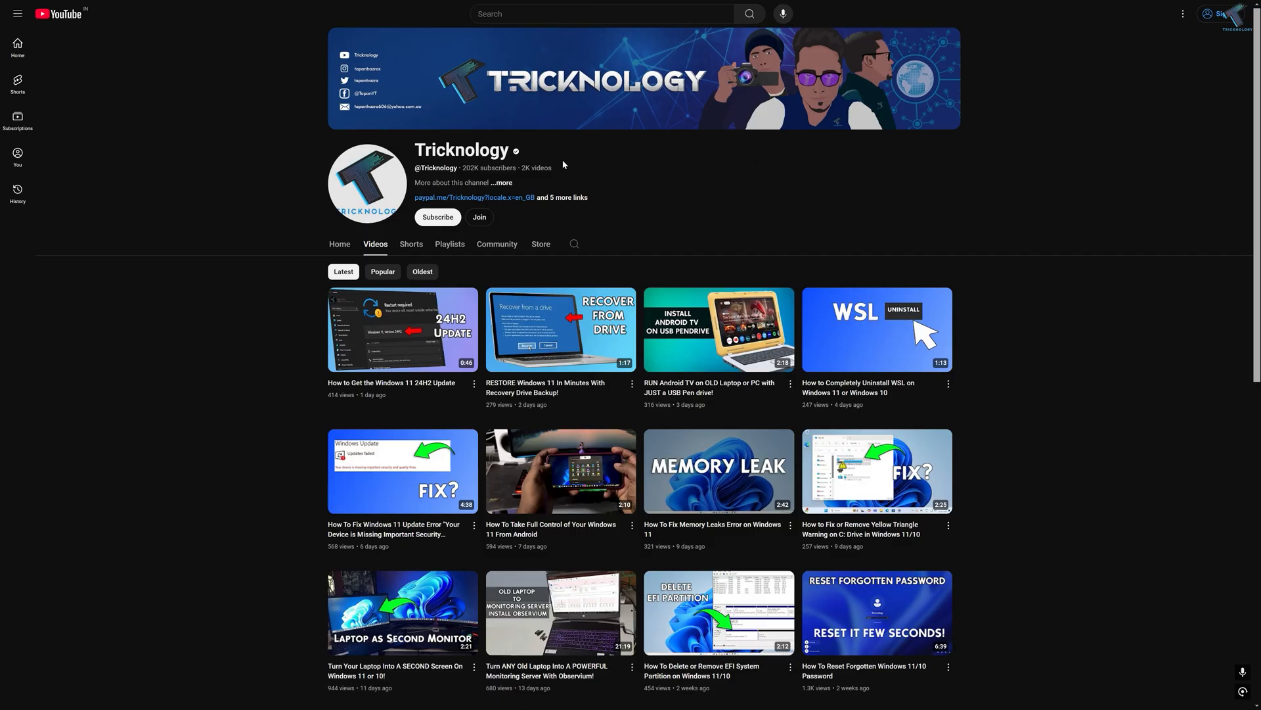
scroll(down, 3)
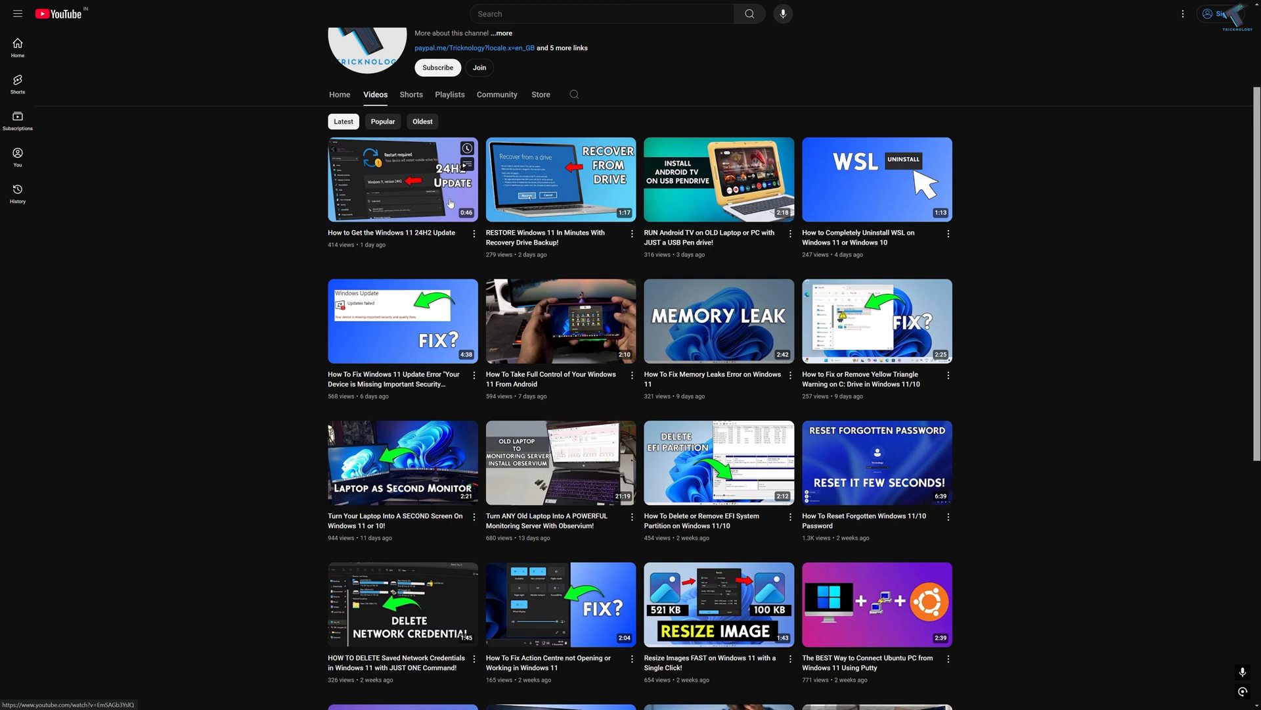
scroll(down, 3)
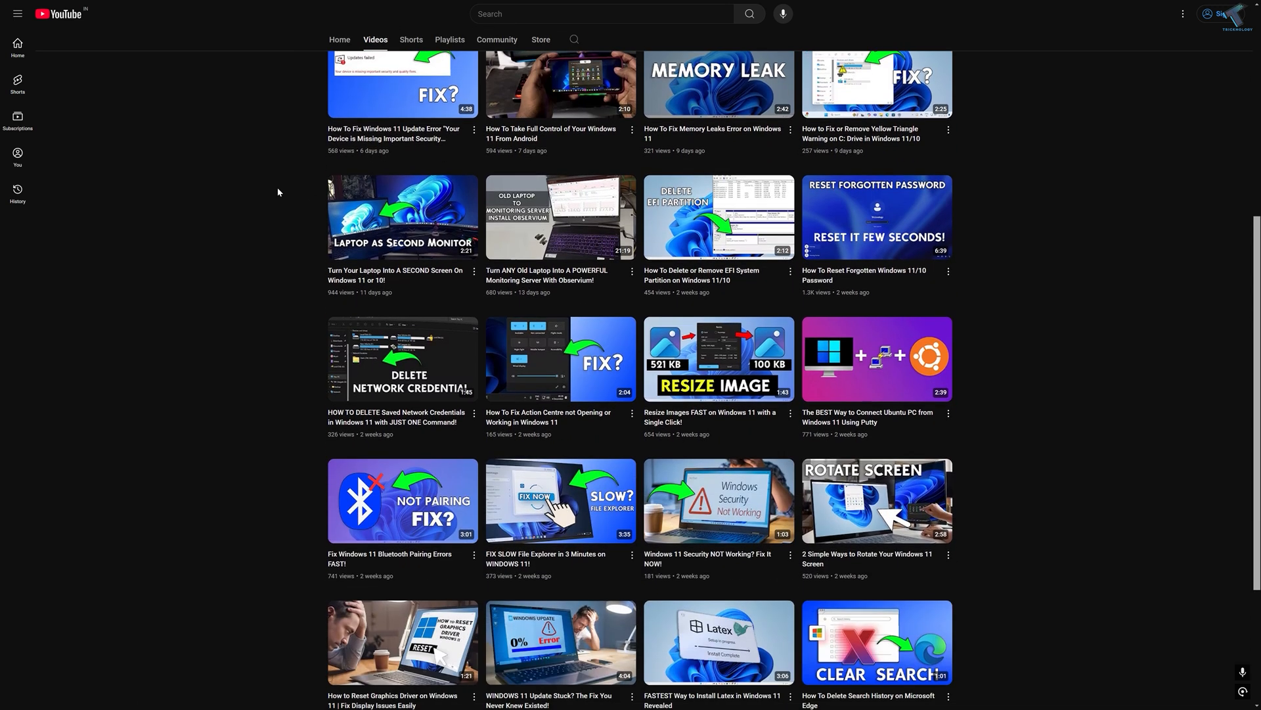
scroll(down, 3)
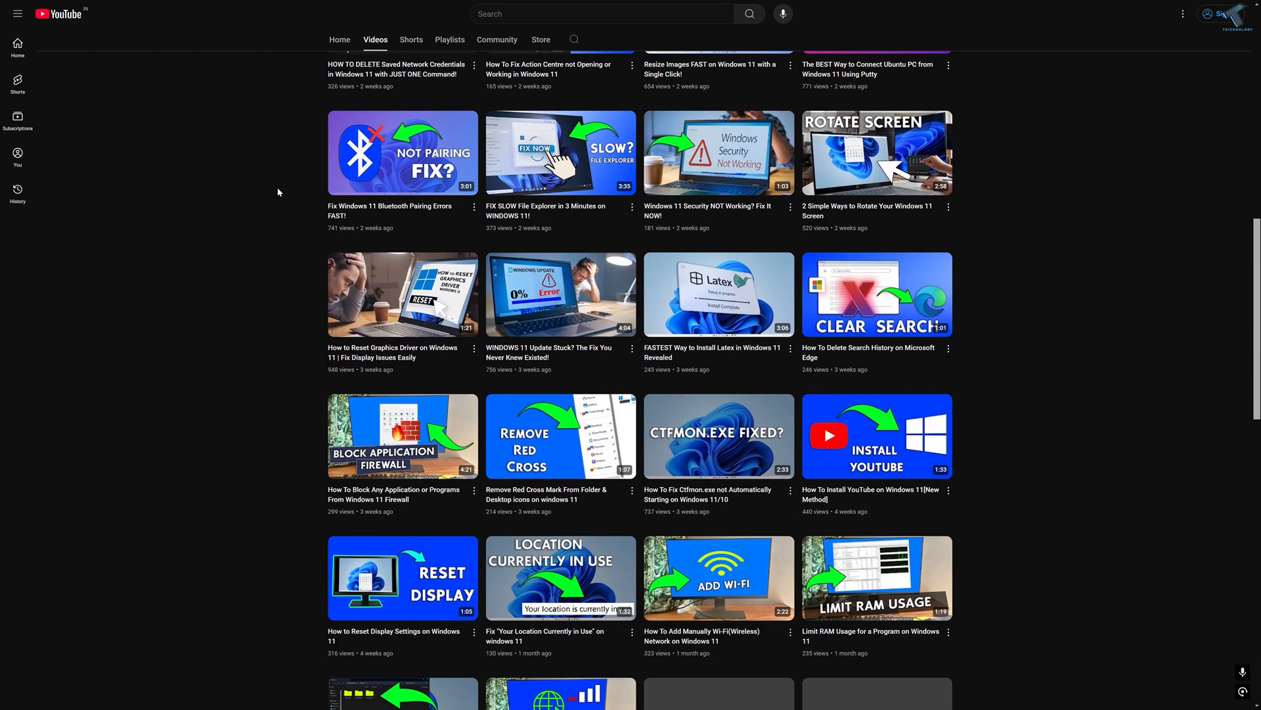
scroll(down, 3)
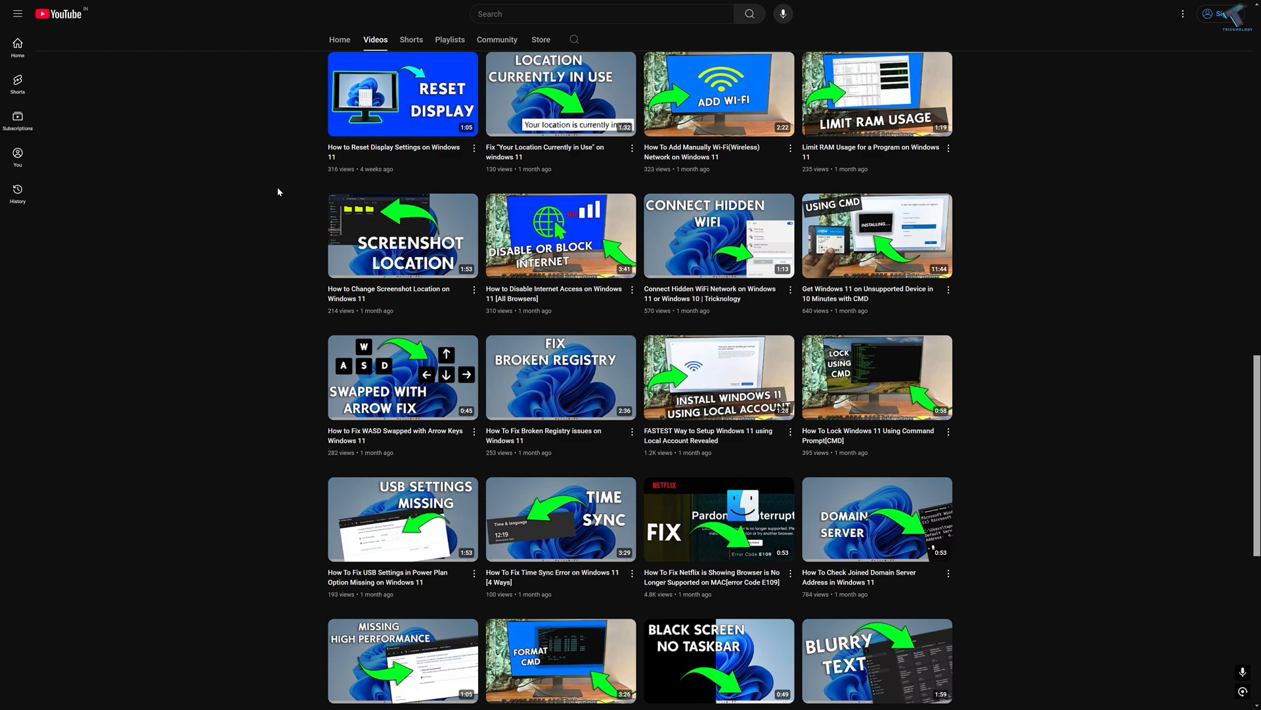
scroll(down, 3)
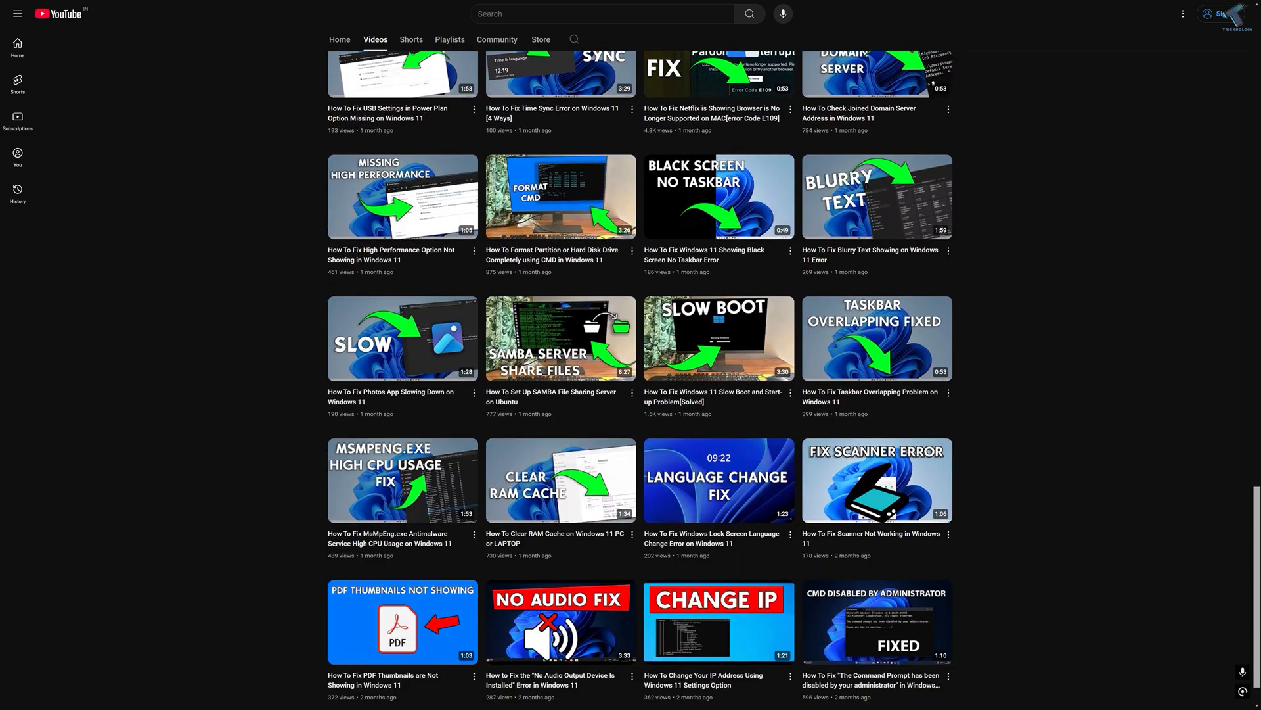